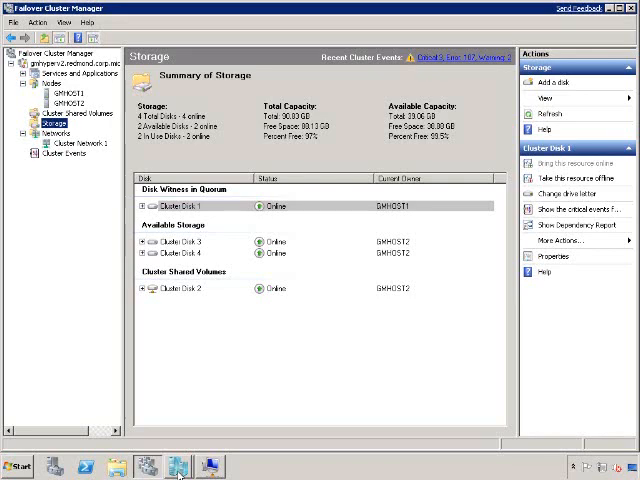
Review the external Public virtual network in Virtual Network Manager and cancel out of it
left_click(176, 468)
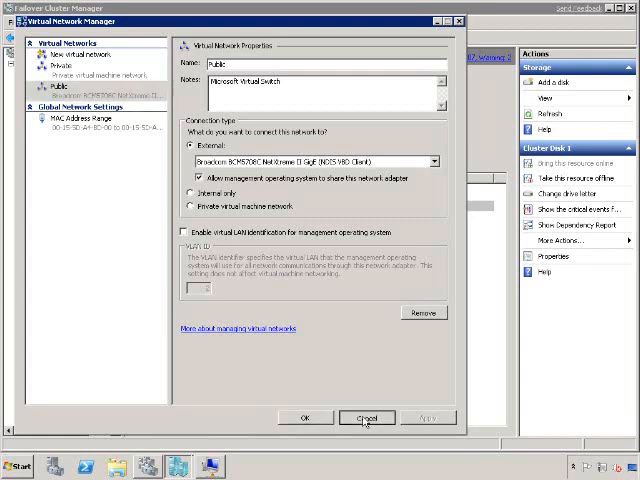
left_click(366, 416)
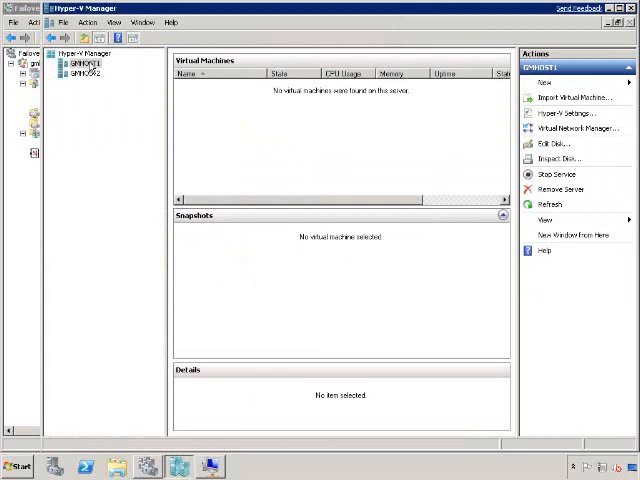
mouse_move(472, 144)
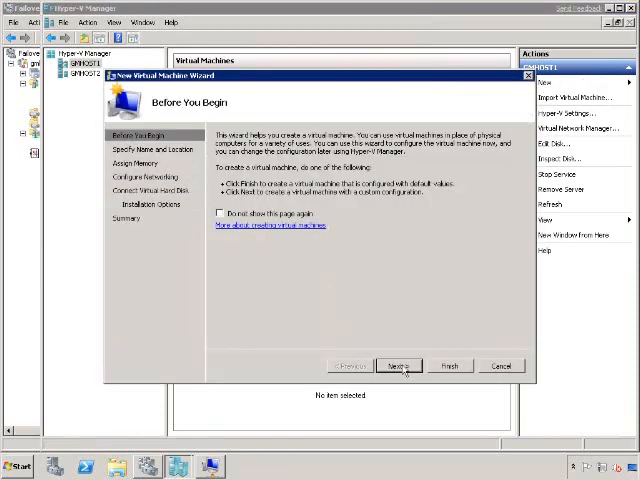
Start the New Virtual Machine wizard and name the machine 'xstestvm2'
left_click(398, 364)
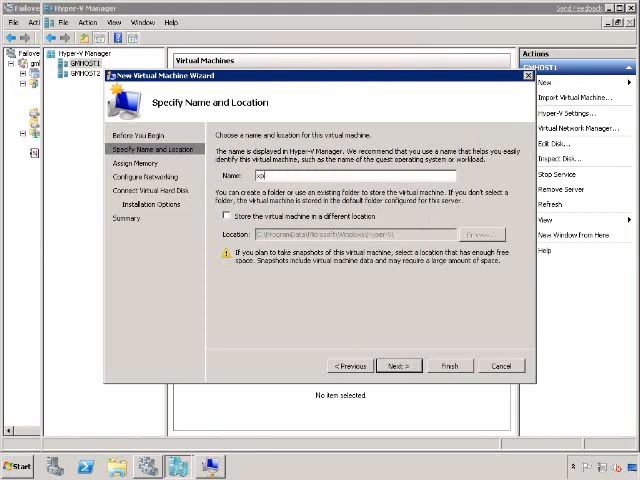
type("xstestvm2")
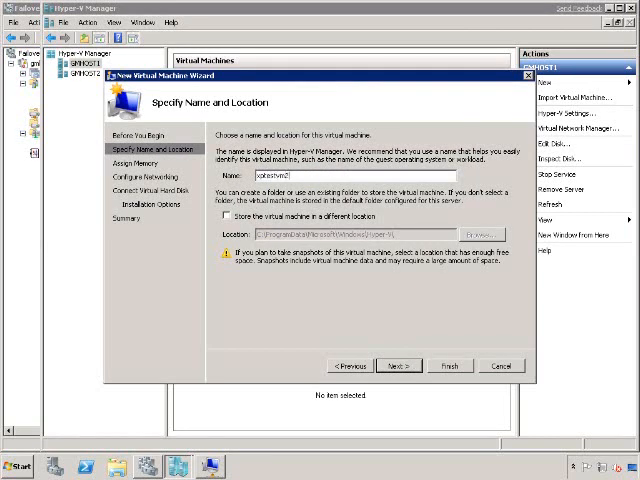
mouse_move(324, 288)
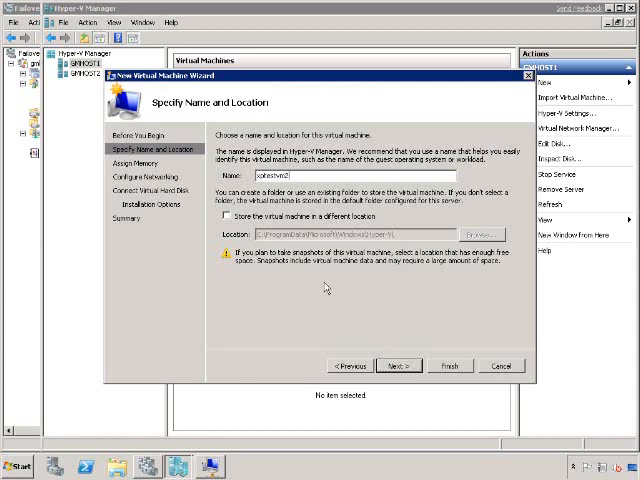
Store the new virtual machine in C:\ClusterStorage\Volume1 instead of the default location
left_click(226, 218)
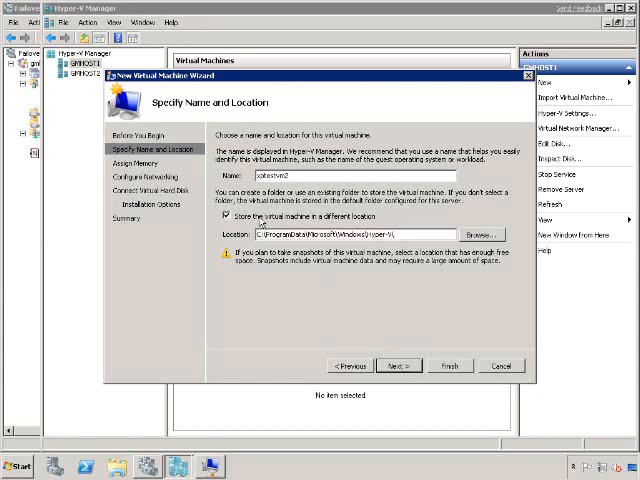
left_click(480, 236)
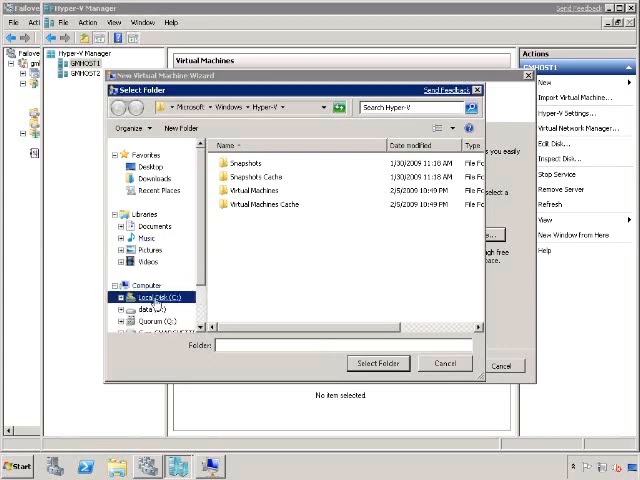
left_click(156, 298)
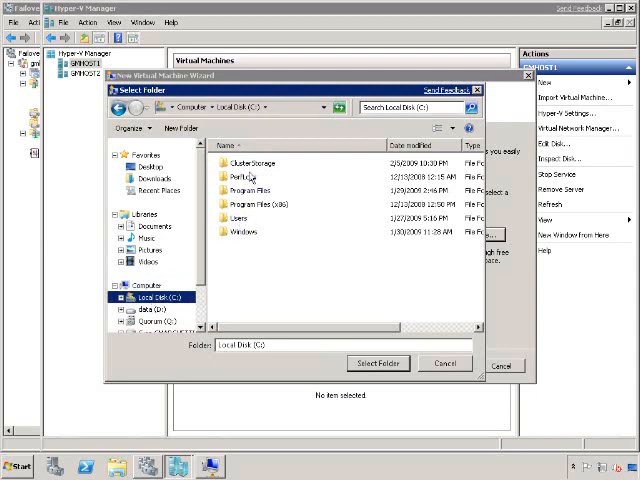
double_click(252, 162)
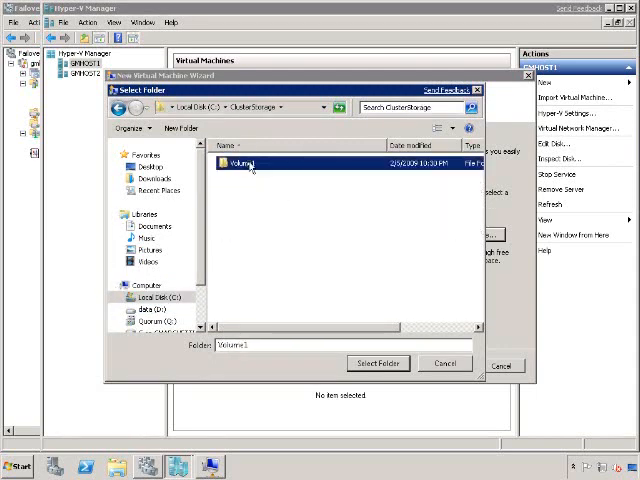
double_click(244, 164)
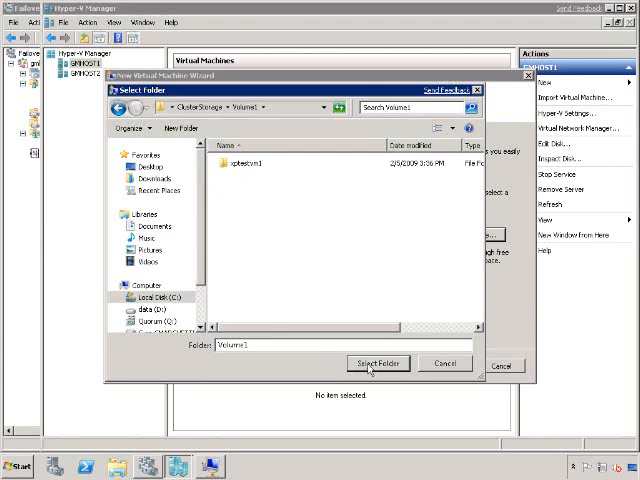
left_click(378, 364)
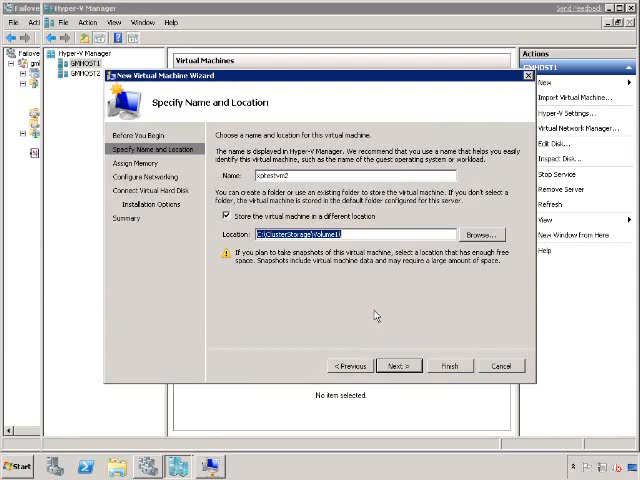
mouse_move(420, 348)
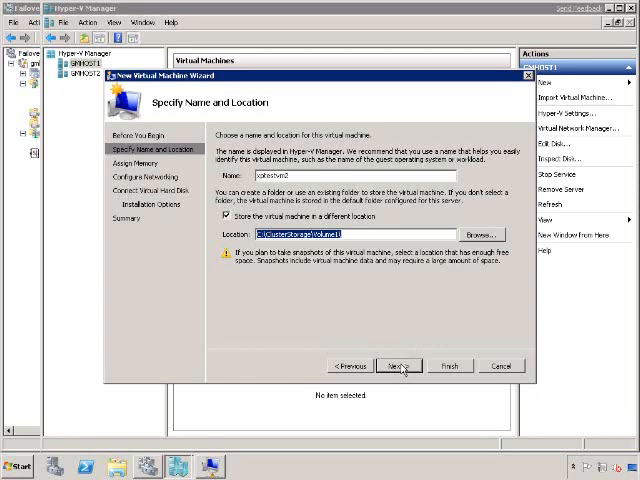
Accept the default memory and connect the machine to the Public network
left_click(396, 364)
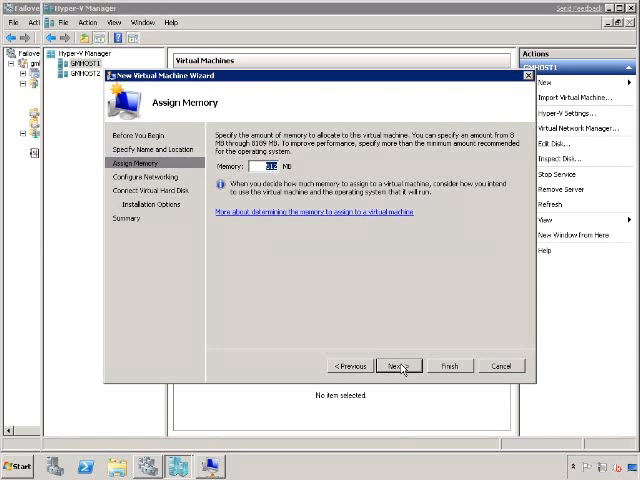
left_click(396, 364)
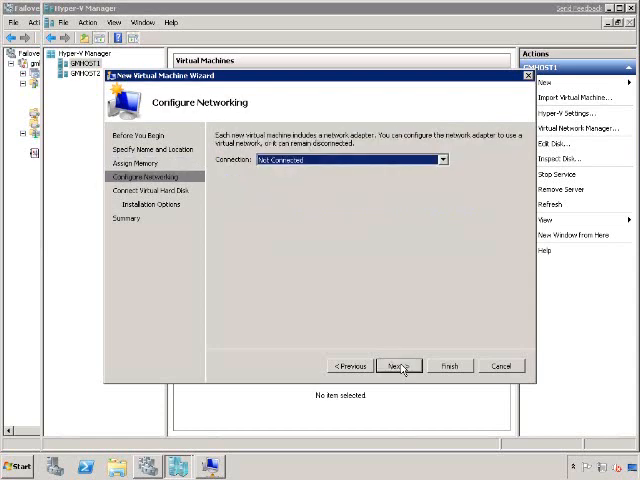
left_click(440, 160)
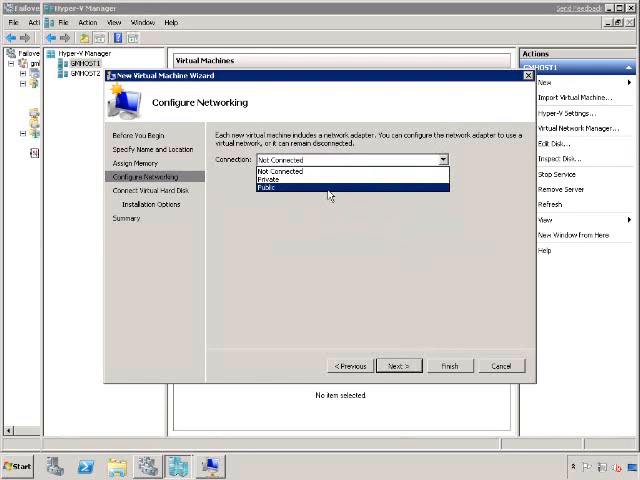
left_click(268, 186)
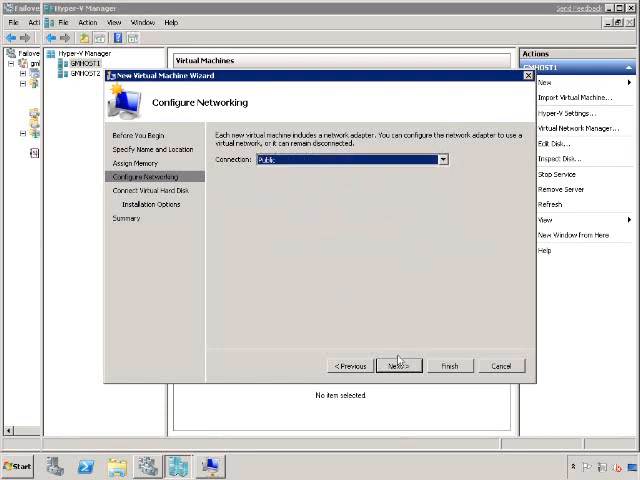
left_click(396, 364)
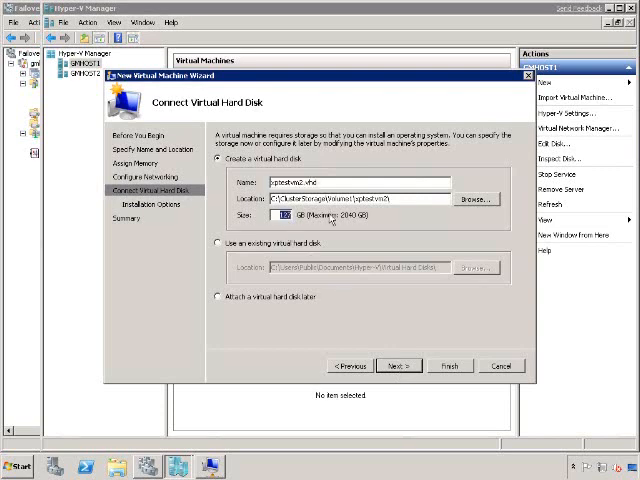
Give the machine a new 20 GB virtual hard disk and continue to Installation Options
type("20")
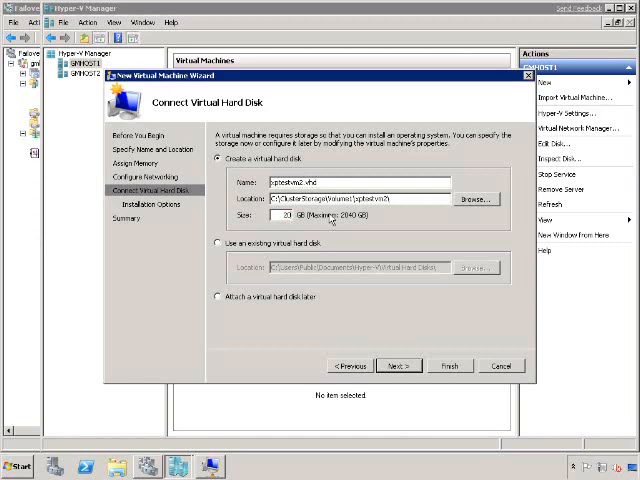
left_click(398, 364)
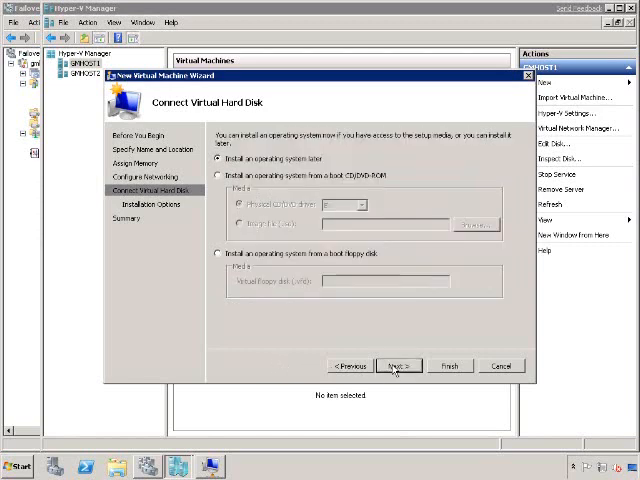
left_click(398, 364)
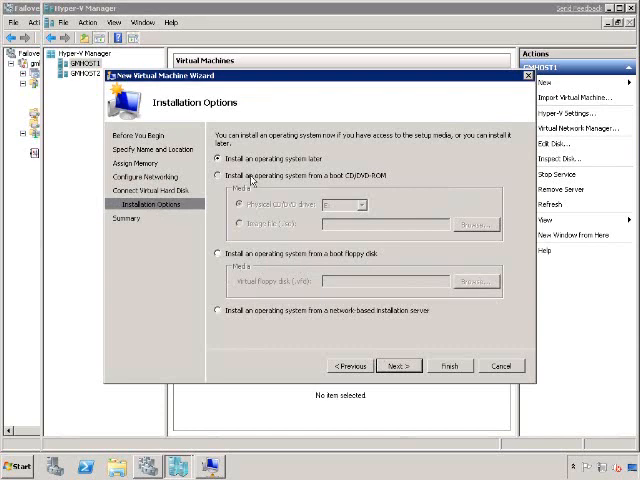
Install the OS from the Windows XP Professional ISO in the shared ISO folder
left_click(242, 224)
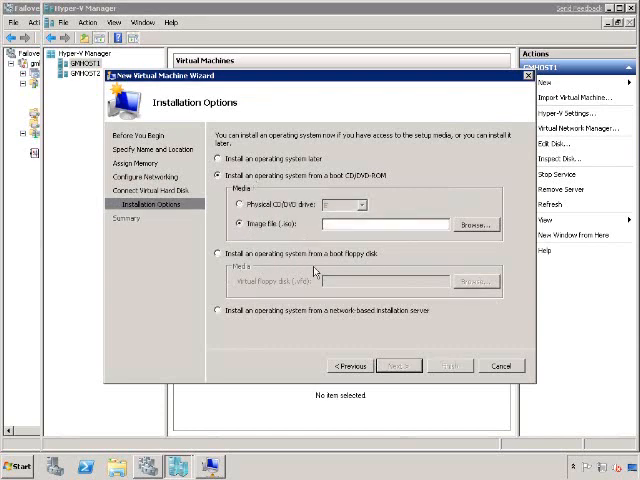
left_click(476, 224)
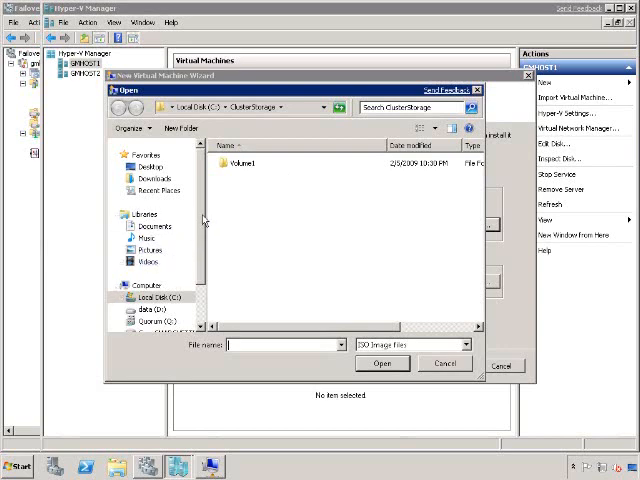
left_click(148, 310)
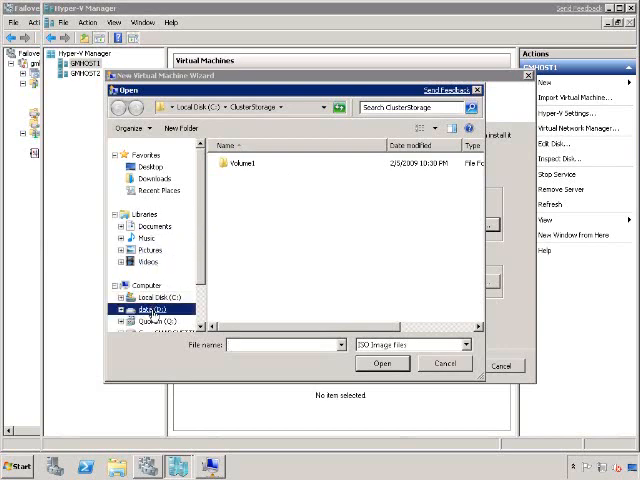
double_click(142, 312)
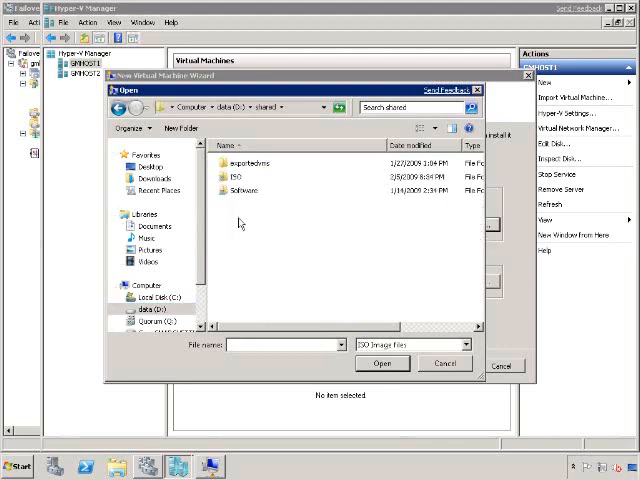
double_click(240, 176)
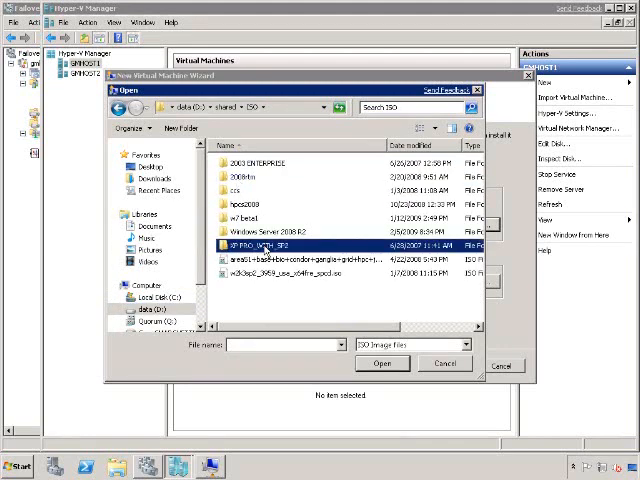
double_click(280, 244)
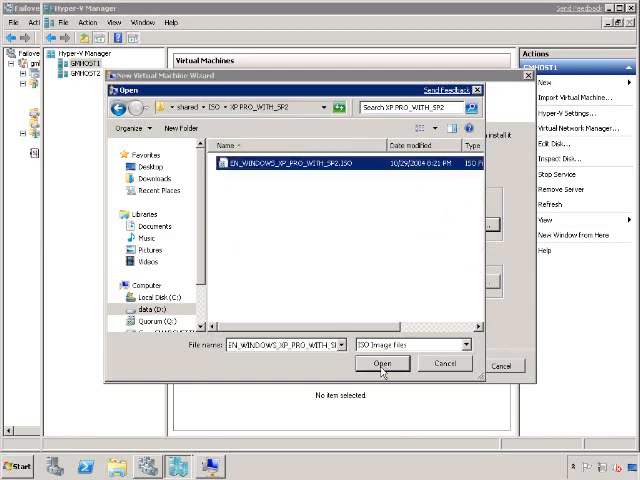
left_click(382, 364)
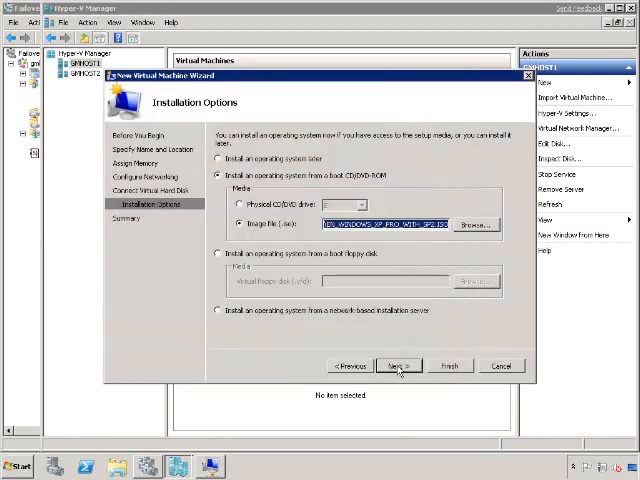
Review the summary and finish creating the virtual machine with its disk and install image
left_click(398, 364)
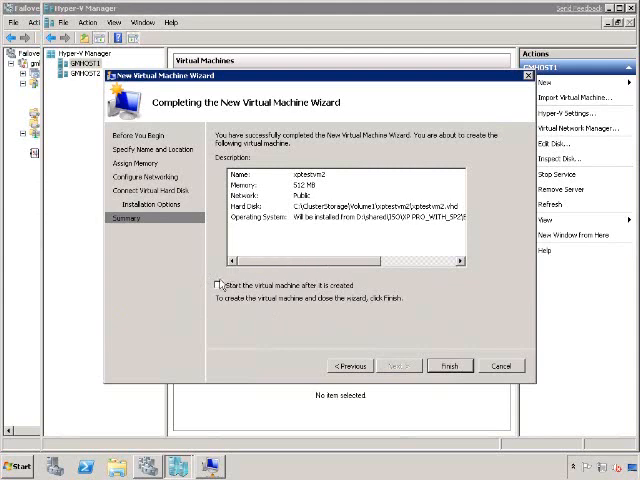
mouse_move(284, 292)
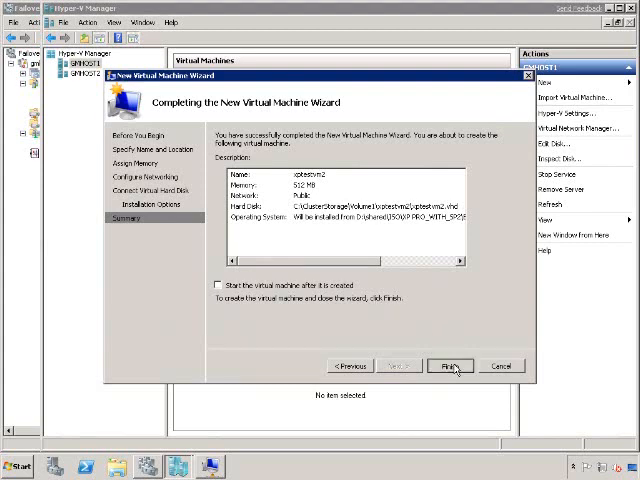
left_click(452, 364)
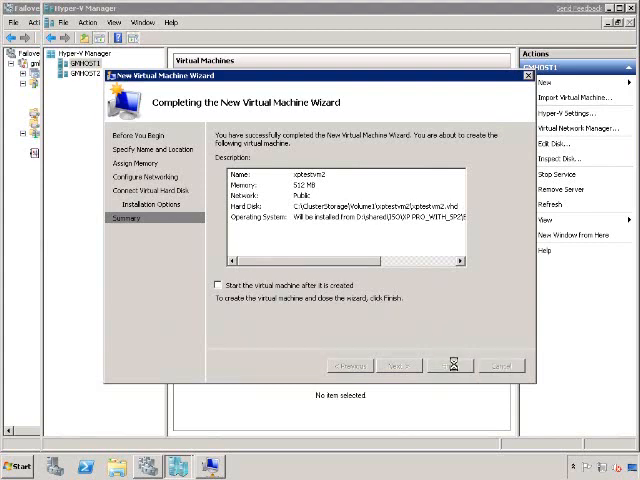
left_click(448, 364)
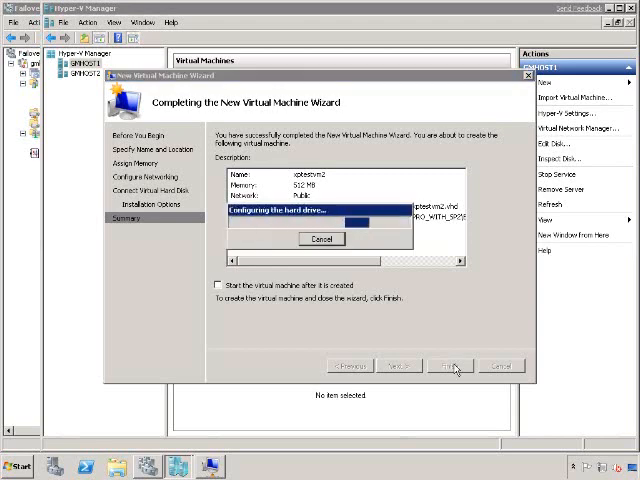
left_click(456, 364)
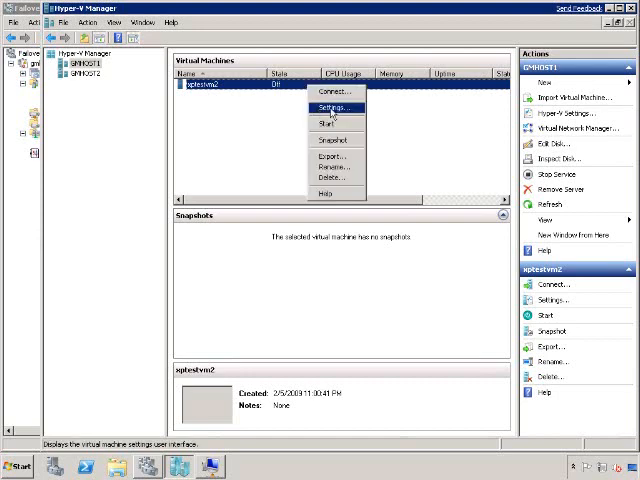
Set xptestvm2's Automatic Start Action to Nothing and apply the settings
left_click(326, 108)
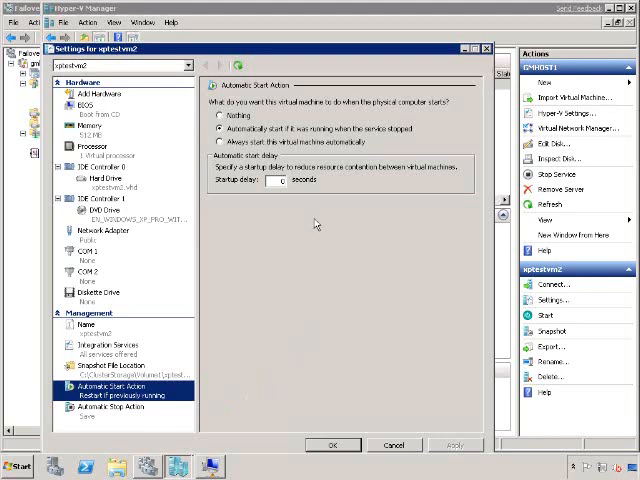
mouse_move(316, 222)
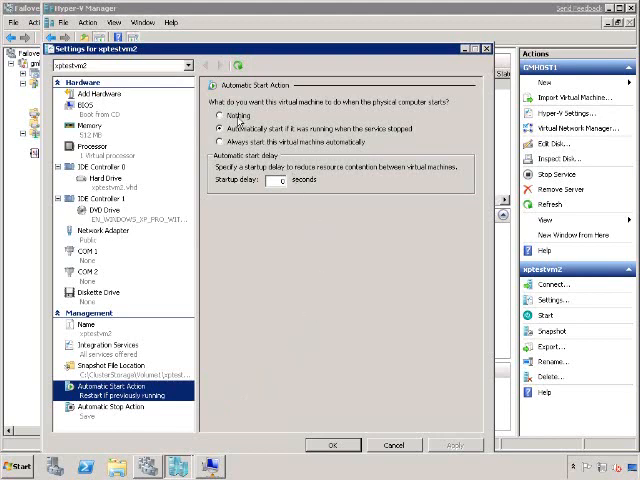
left_click(216, 116)
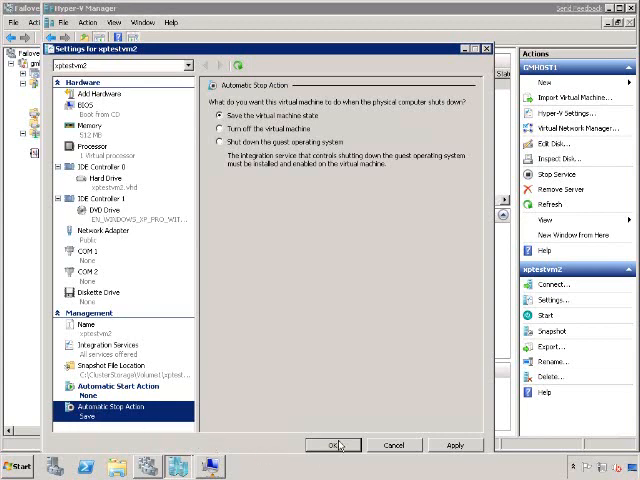
left_click(336, 444)
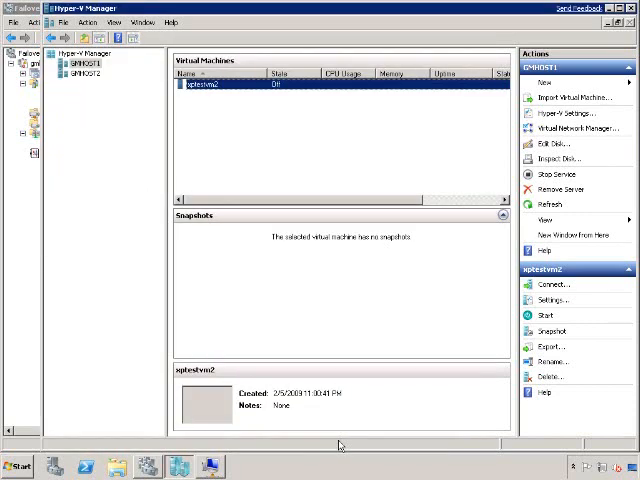
mouse_move(268, 448)
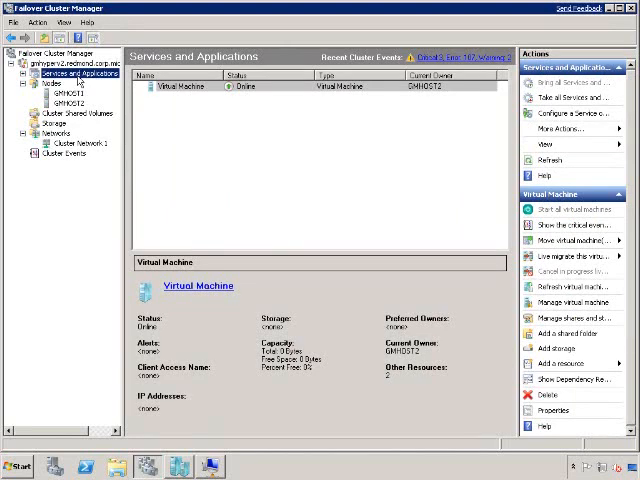
Launch the High Availability Wizard from Services and Applications
right_click(70, 72)
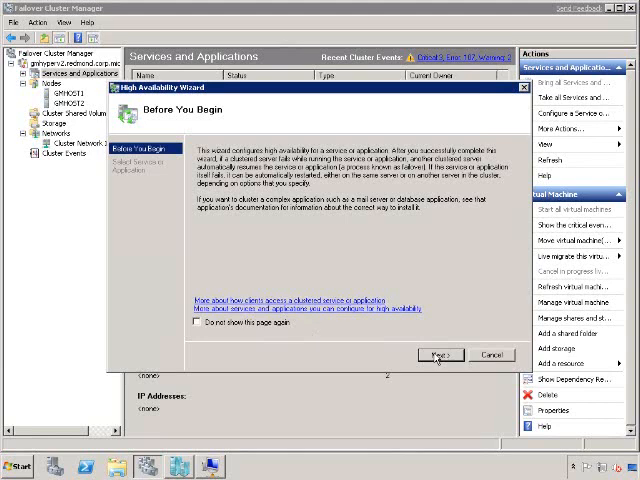
Configure xptestvm2 as a highly available clustered Virtual Machine through the wizard
left_click(436, 354)
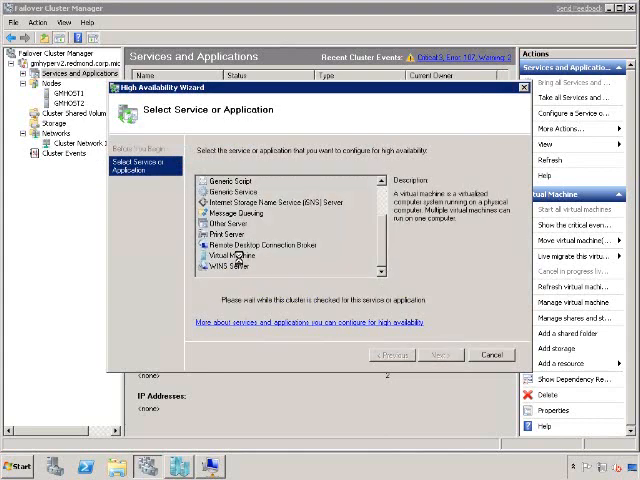
left_click(232, 258)
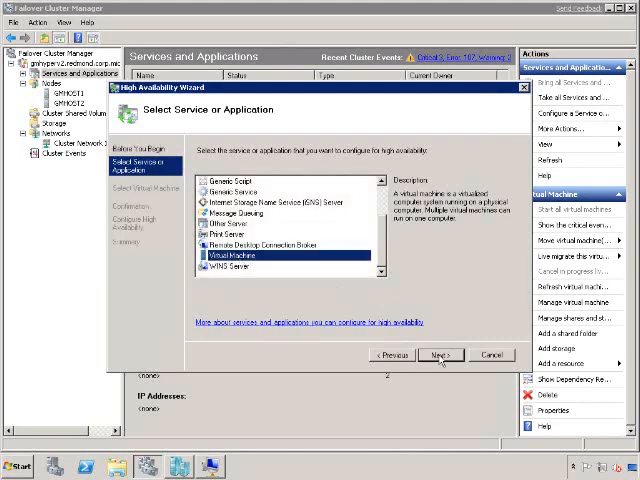
left_click(438, 354)
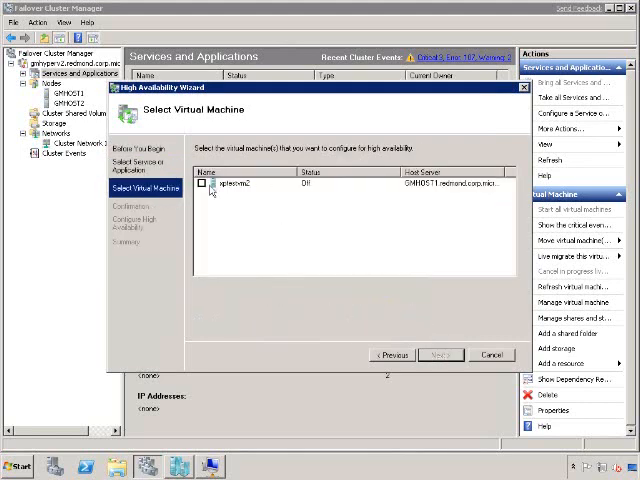
left_click(208, 184)
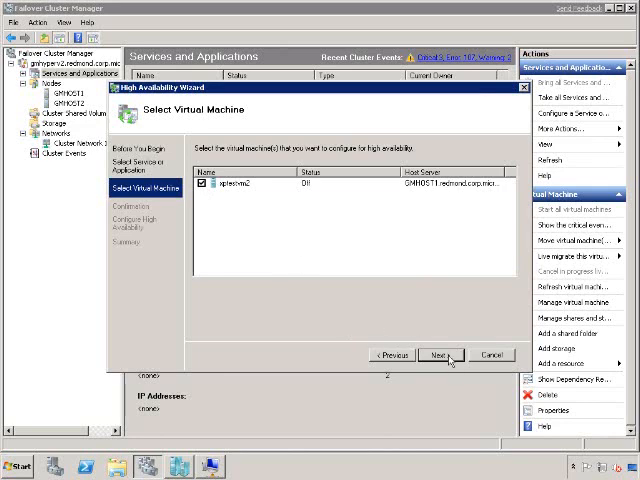
left_click(438, 354)
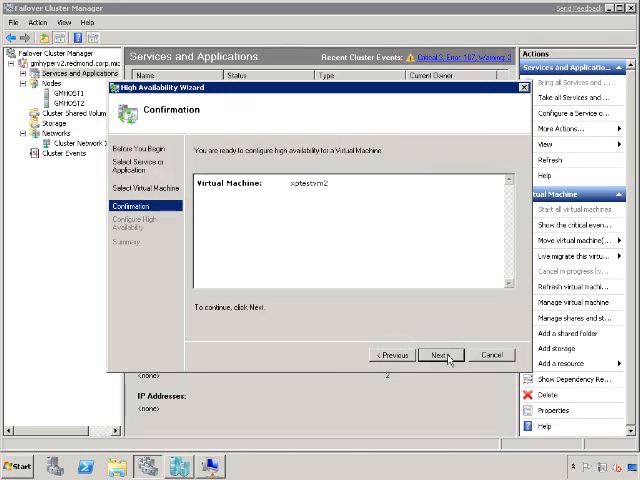
left_click(440, 356)
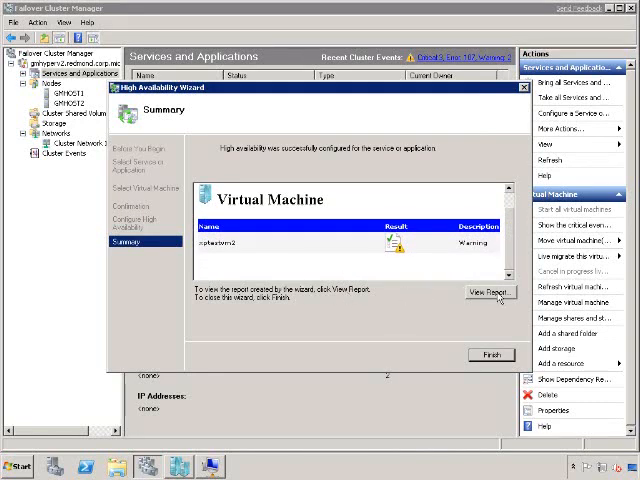
Review the configuration report's storage warning, then select the new Virtual Machine (2) service
left_click(488, 292)
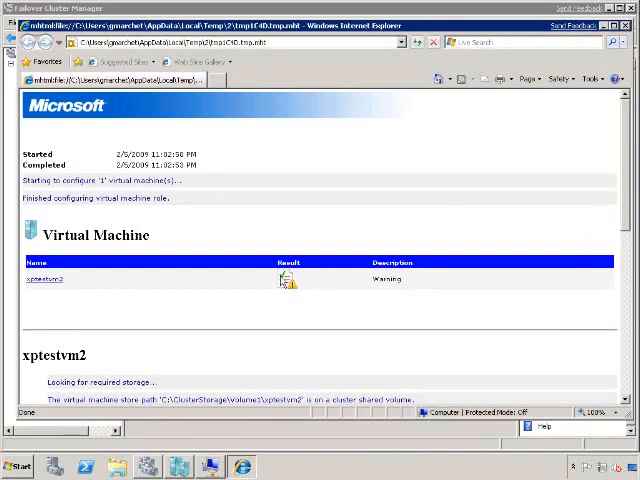
scroll("down", 3)
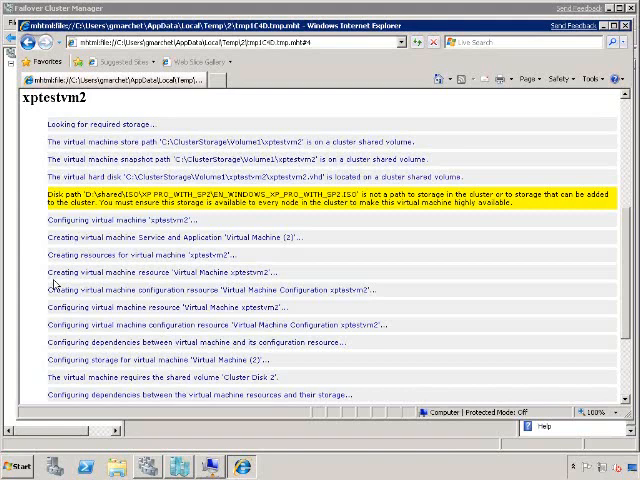
mouse_move(548, 60)
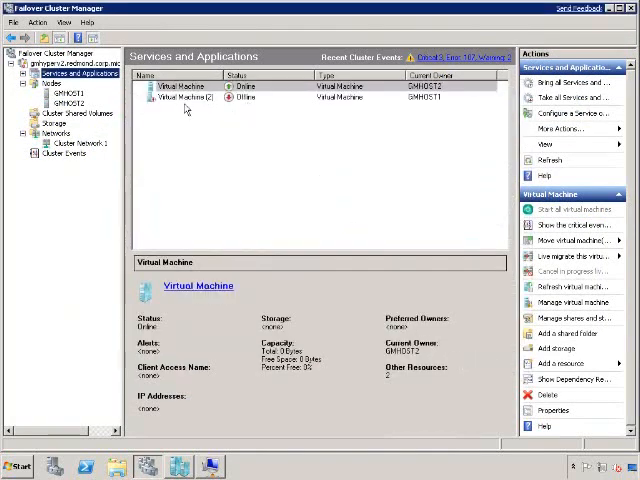
left_click(190, 100)
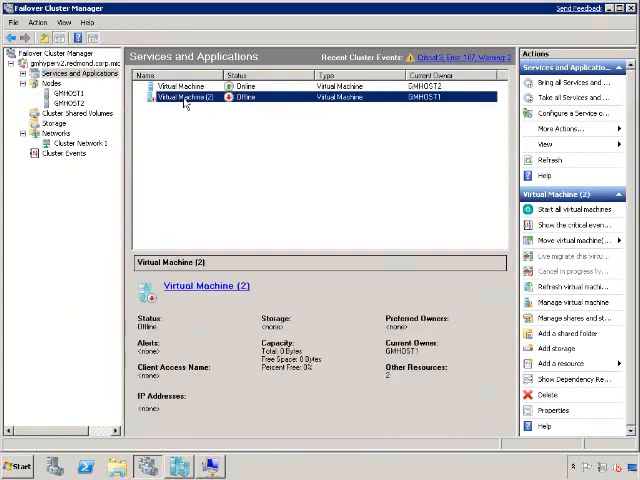